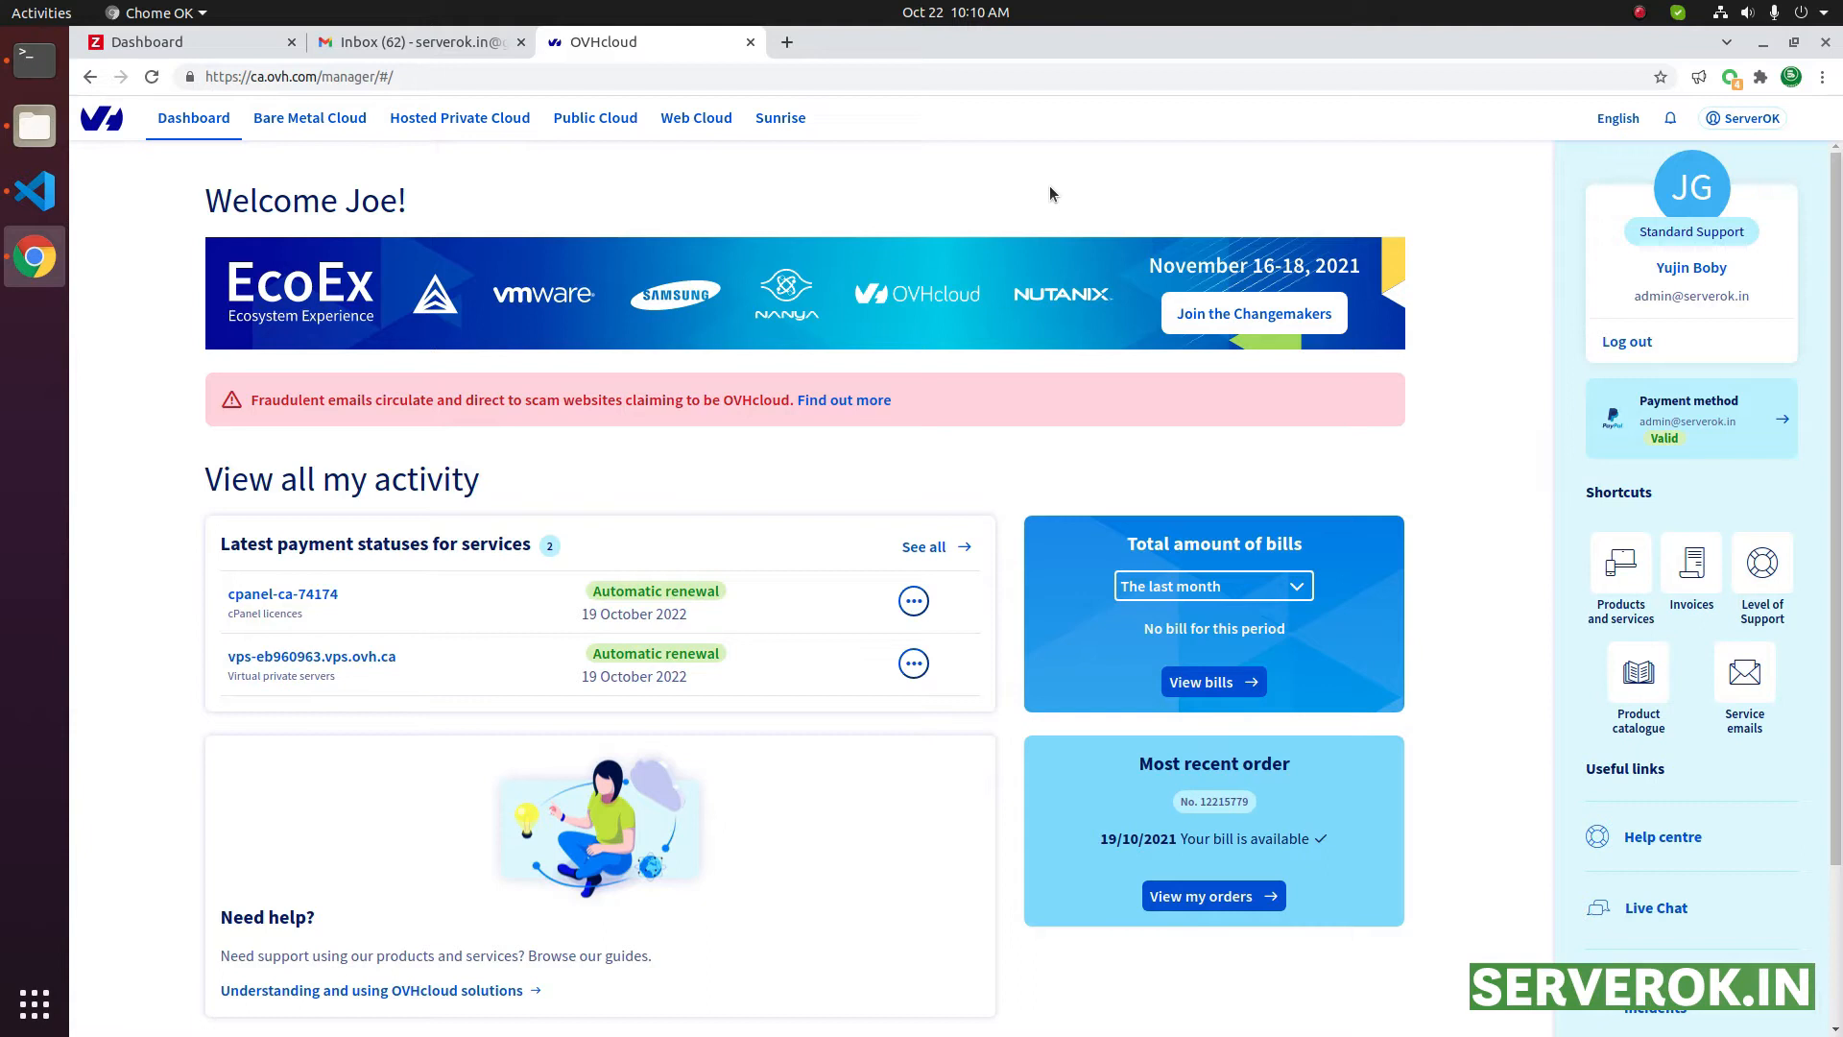
pyautogui.moveTo(432, 175)
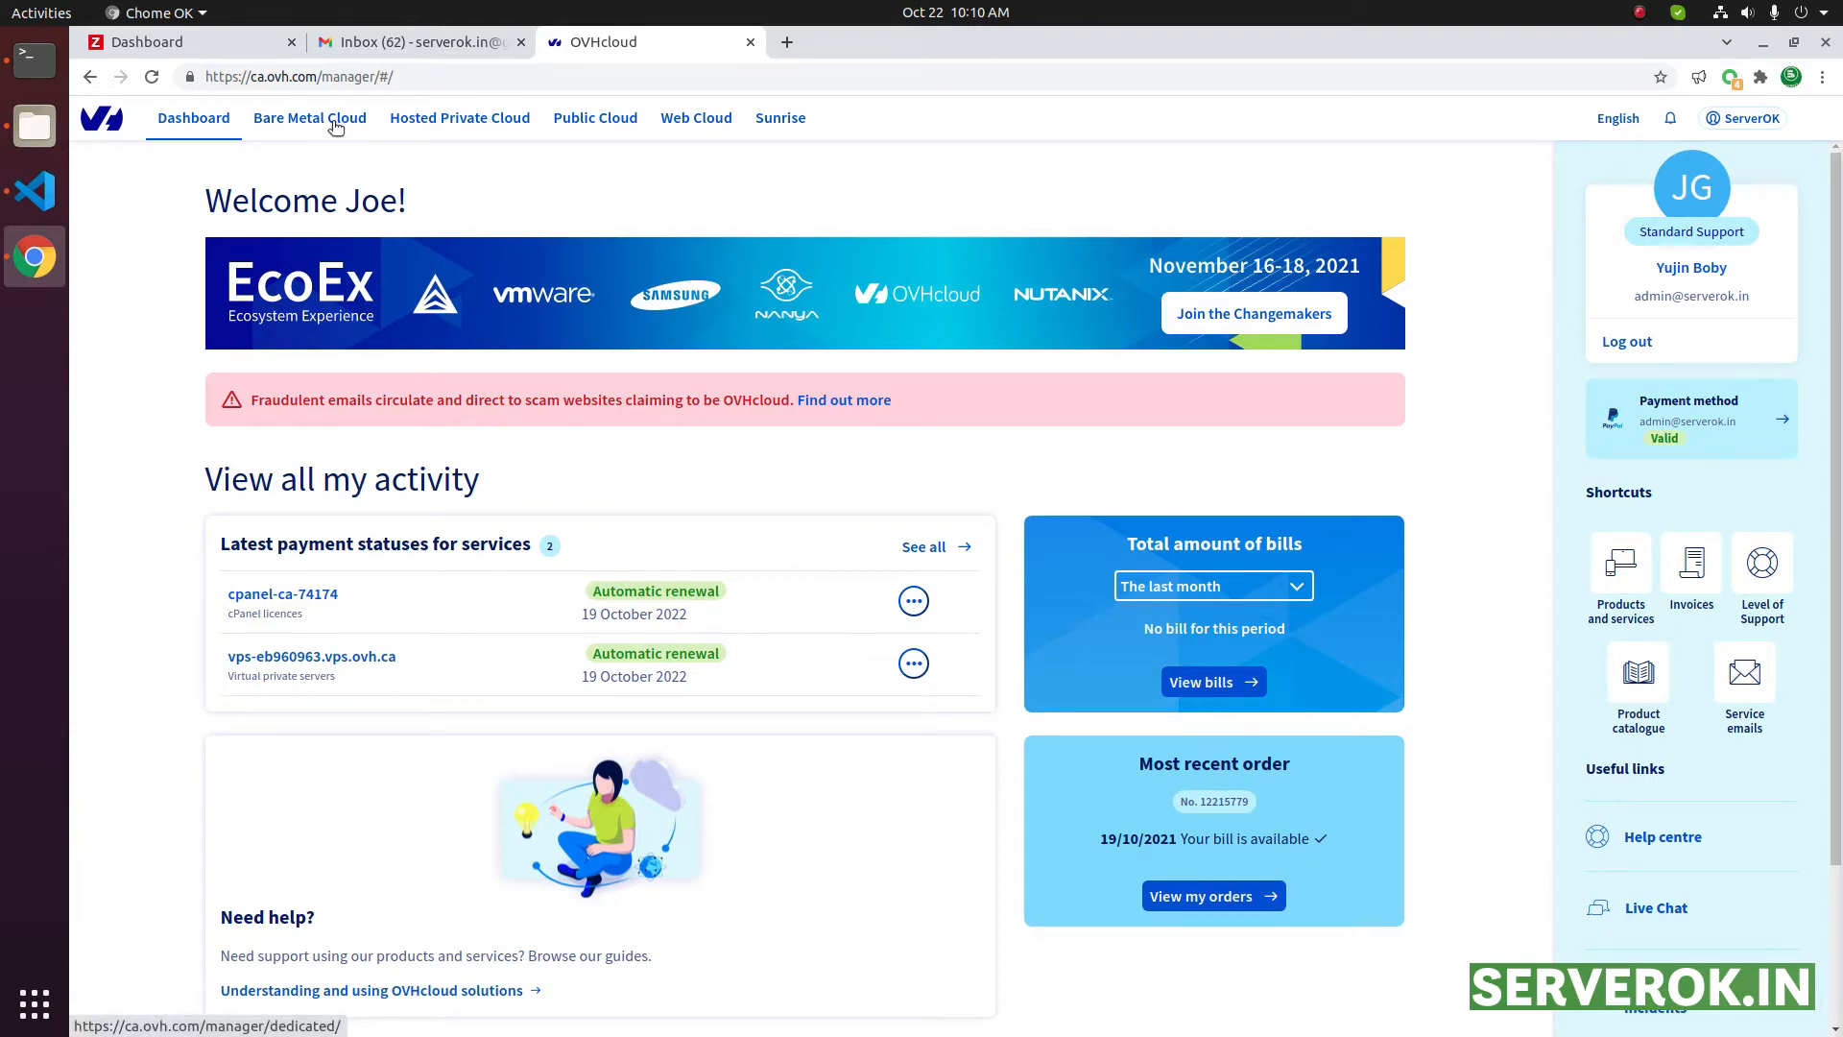
# Show the Virtual private servers list under Bare Metal Cloud, revealing vps-eb960963.vps.ovh.ca
pyautogui.click(309, 118)
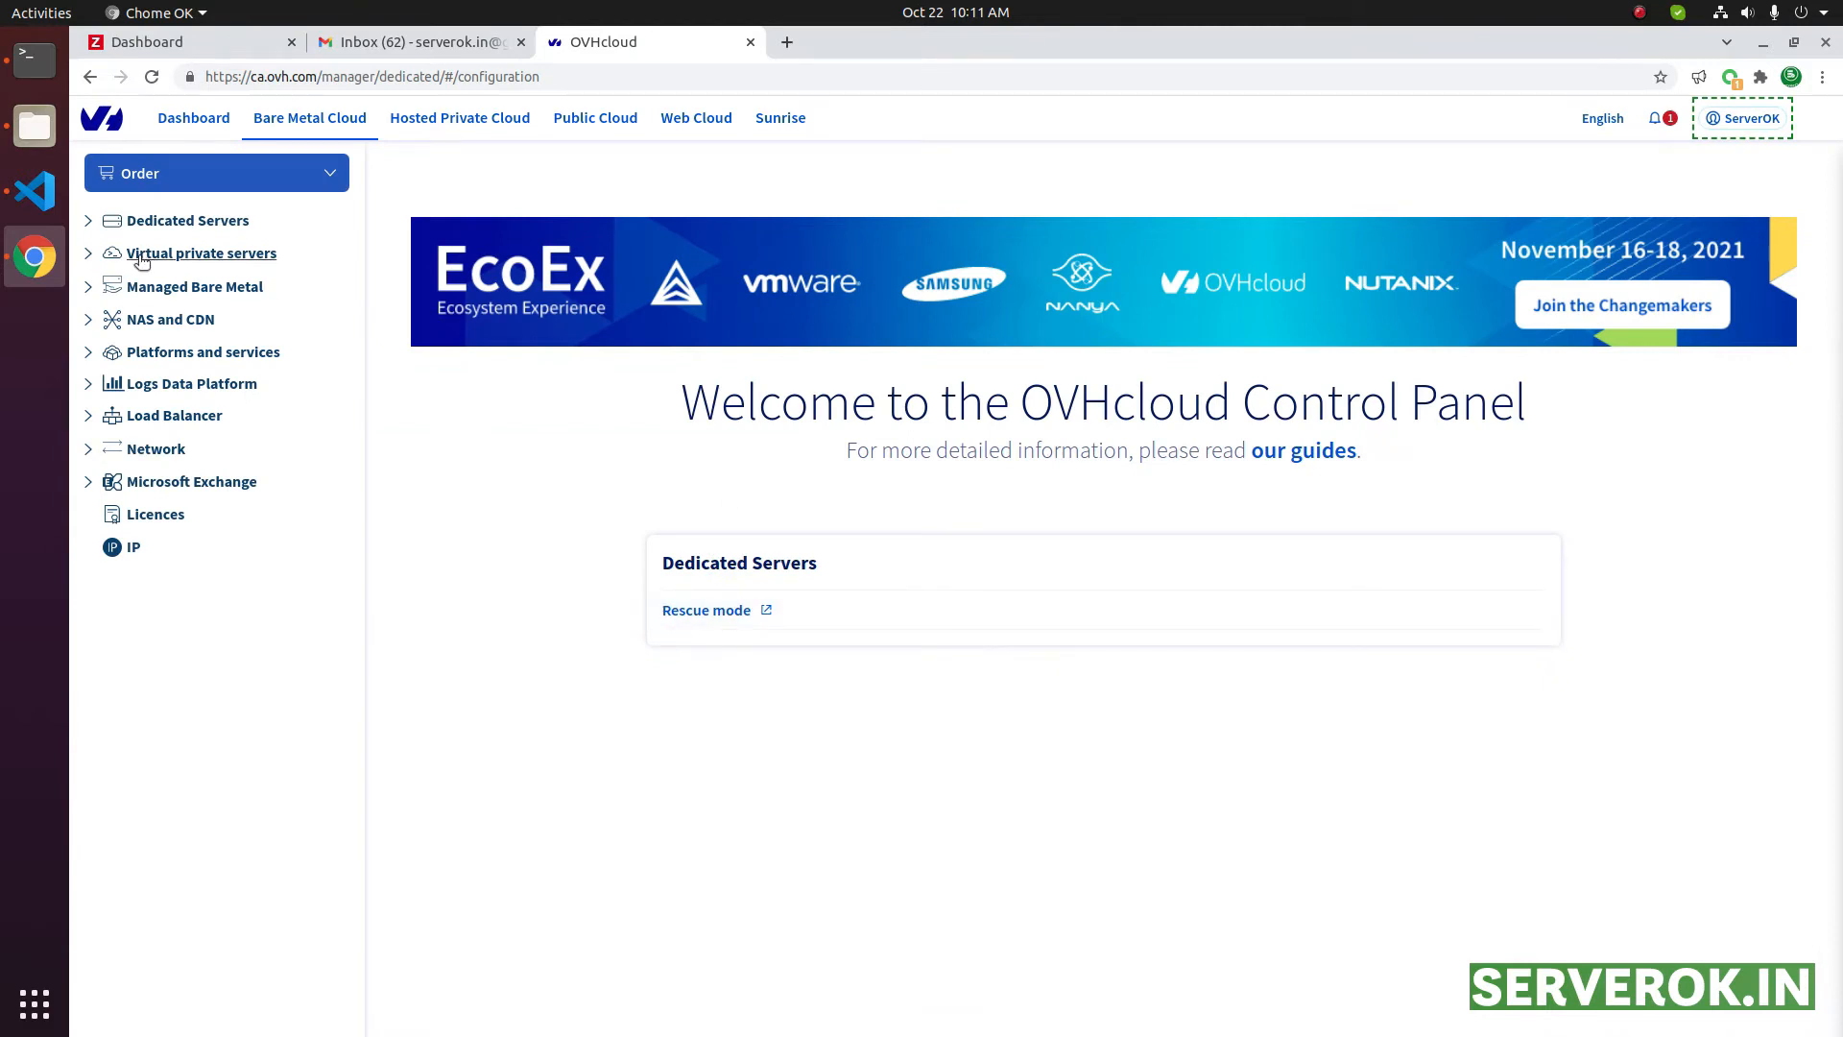
pyautogui.click(201, 253)
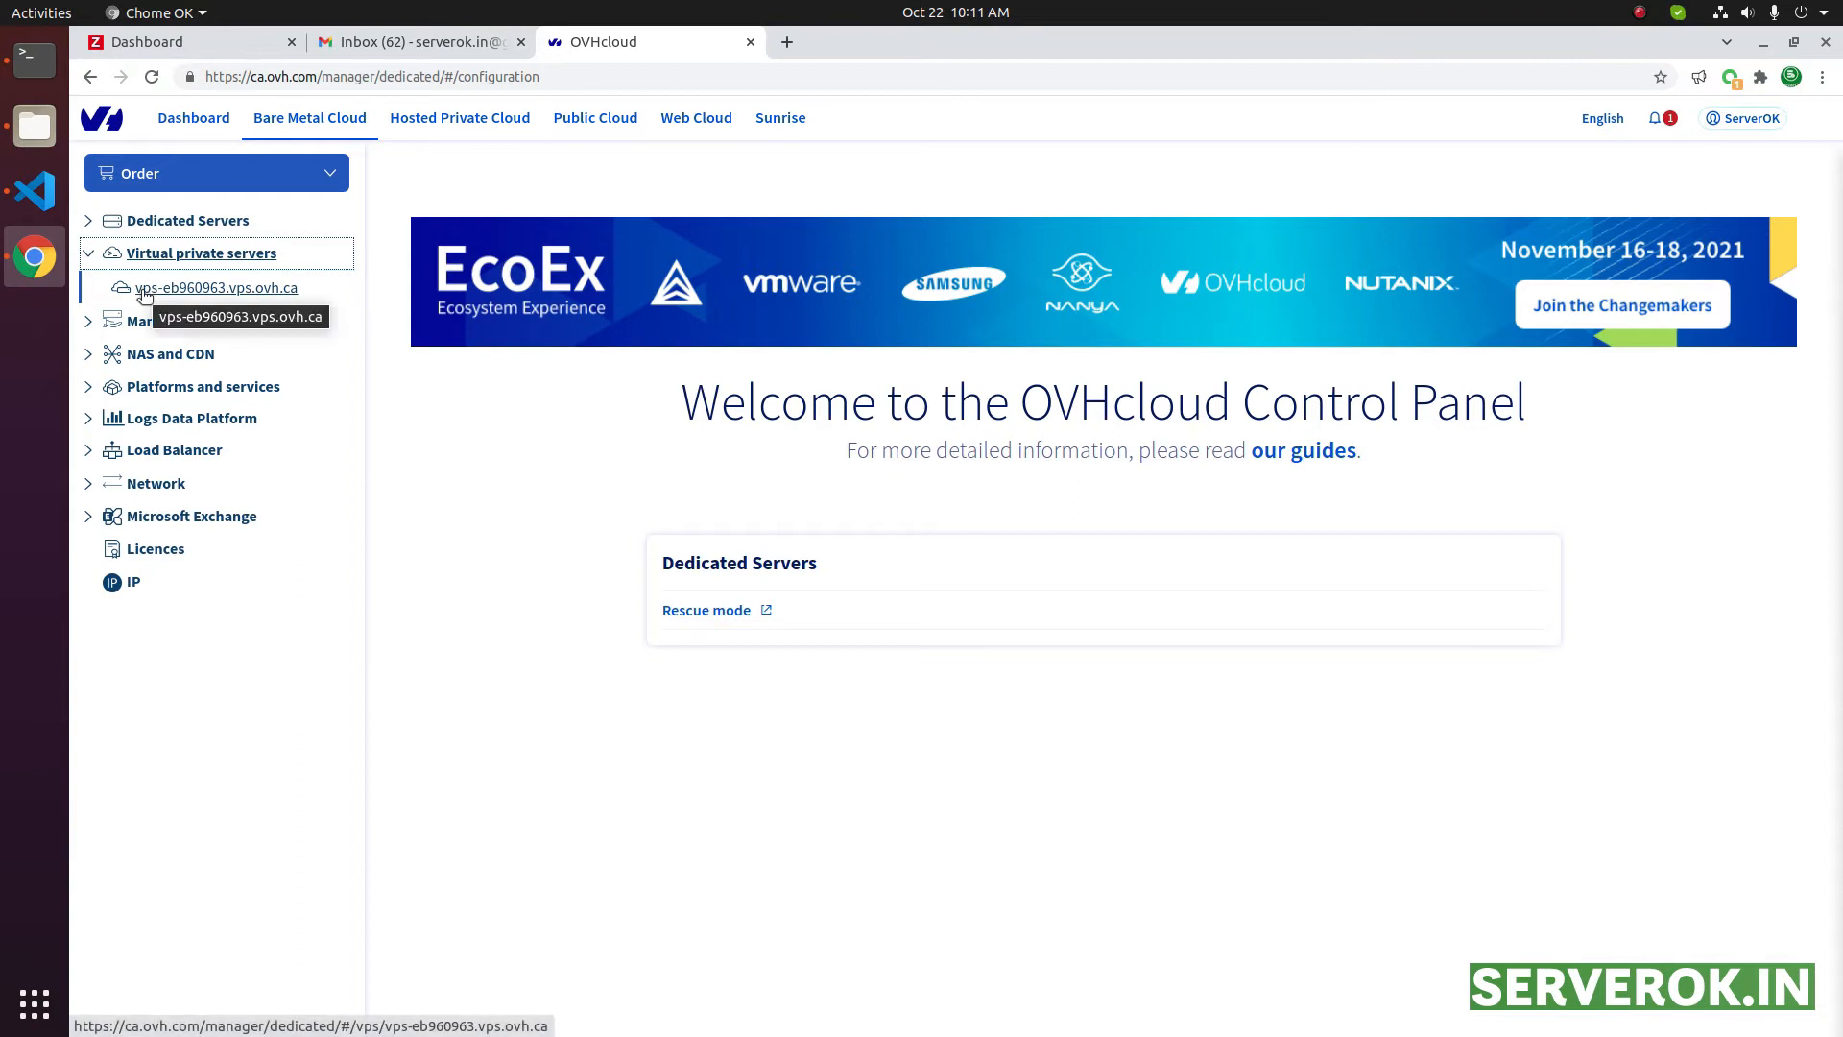
pyautogui.moveTo(247, 297)
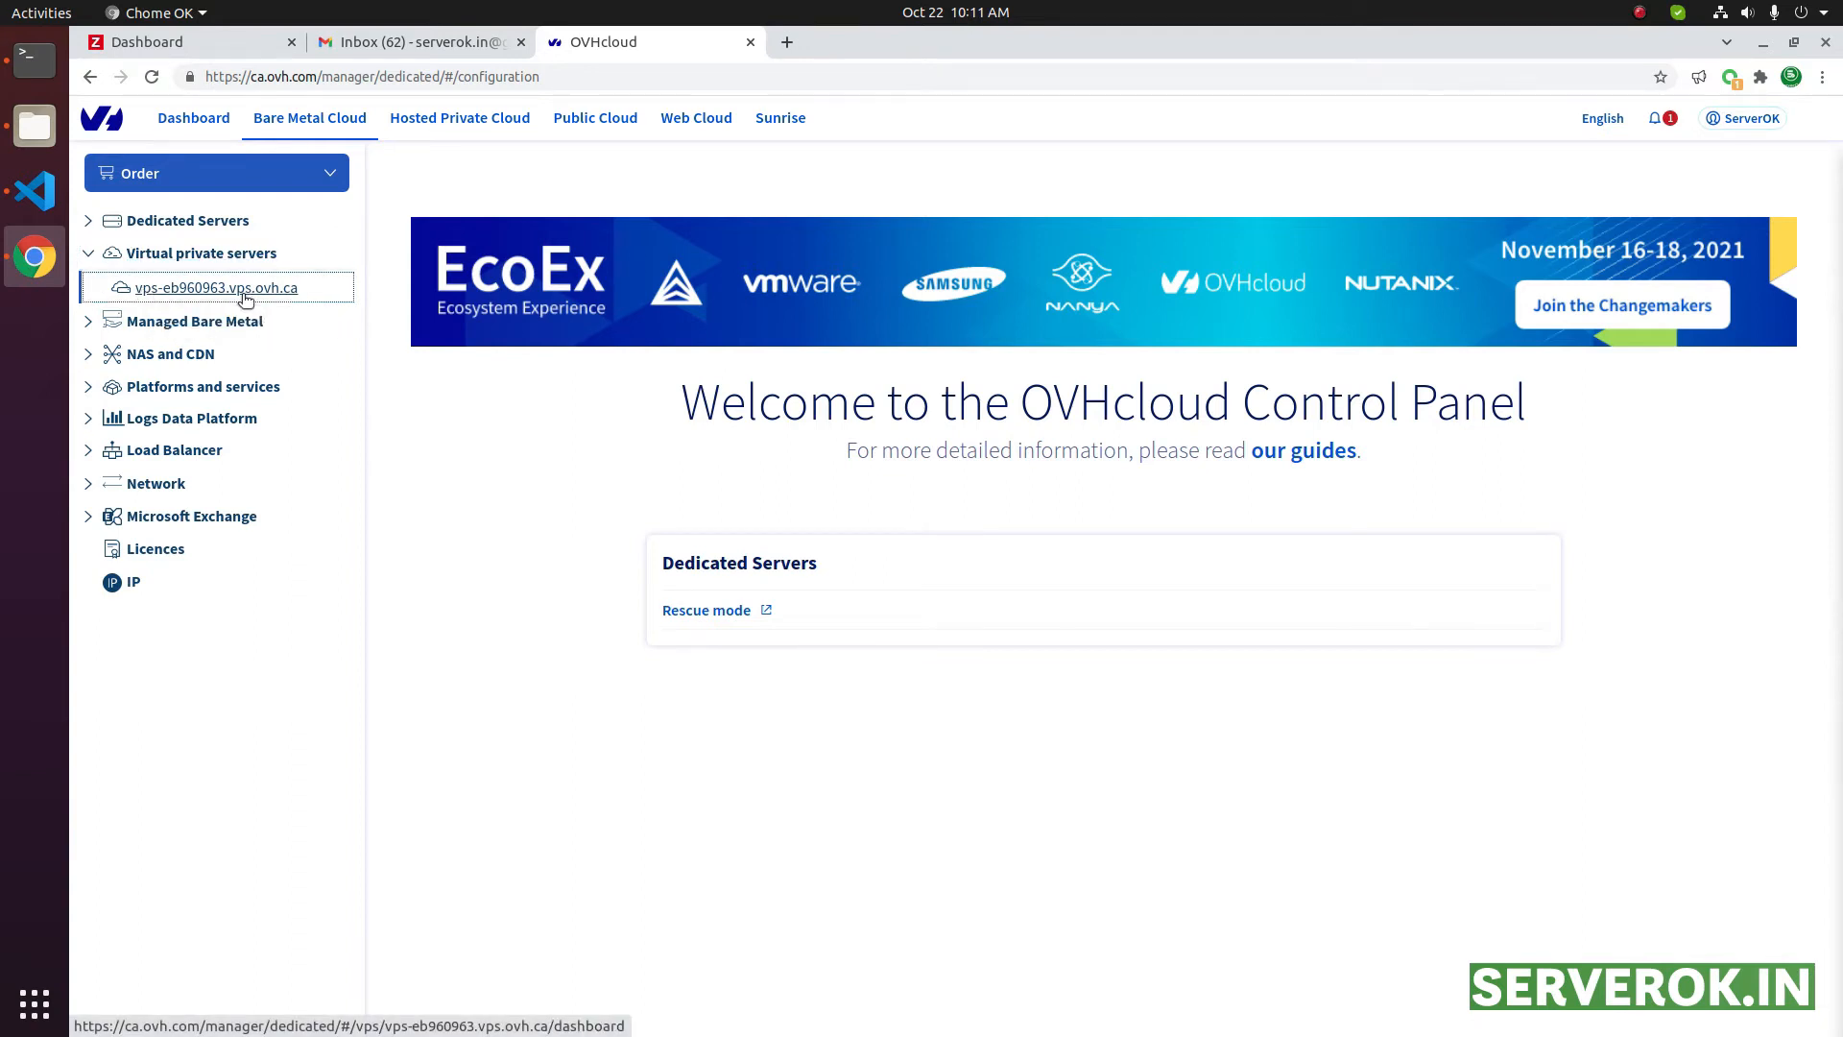
# Launch the KVM console for vps-eb960963.vps.ovh.ca from its dashboard actions menu
pyautogui.click(217, 286)
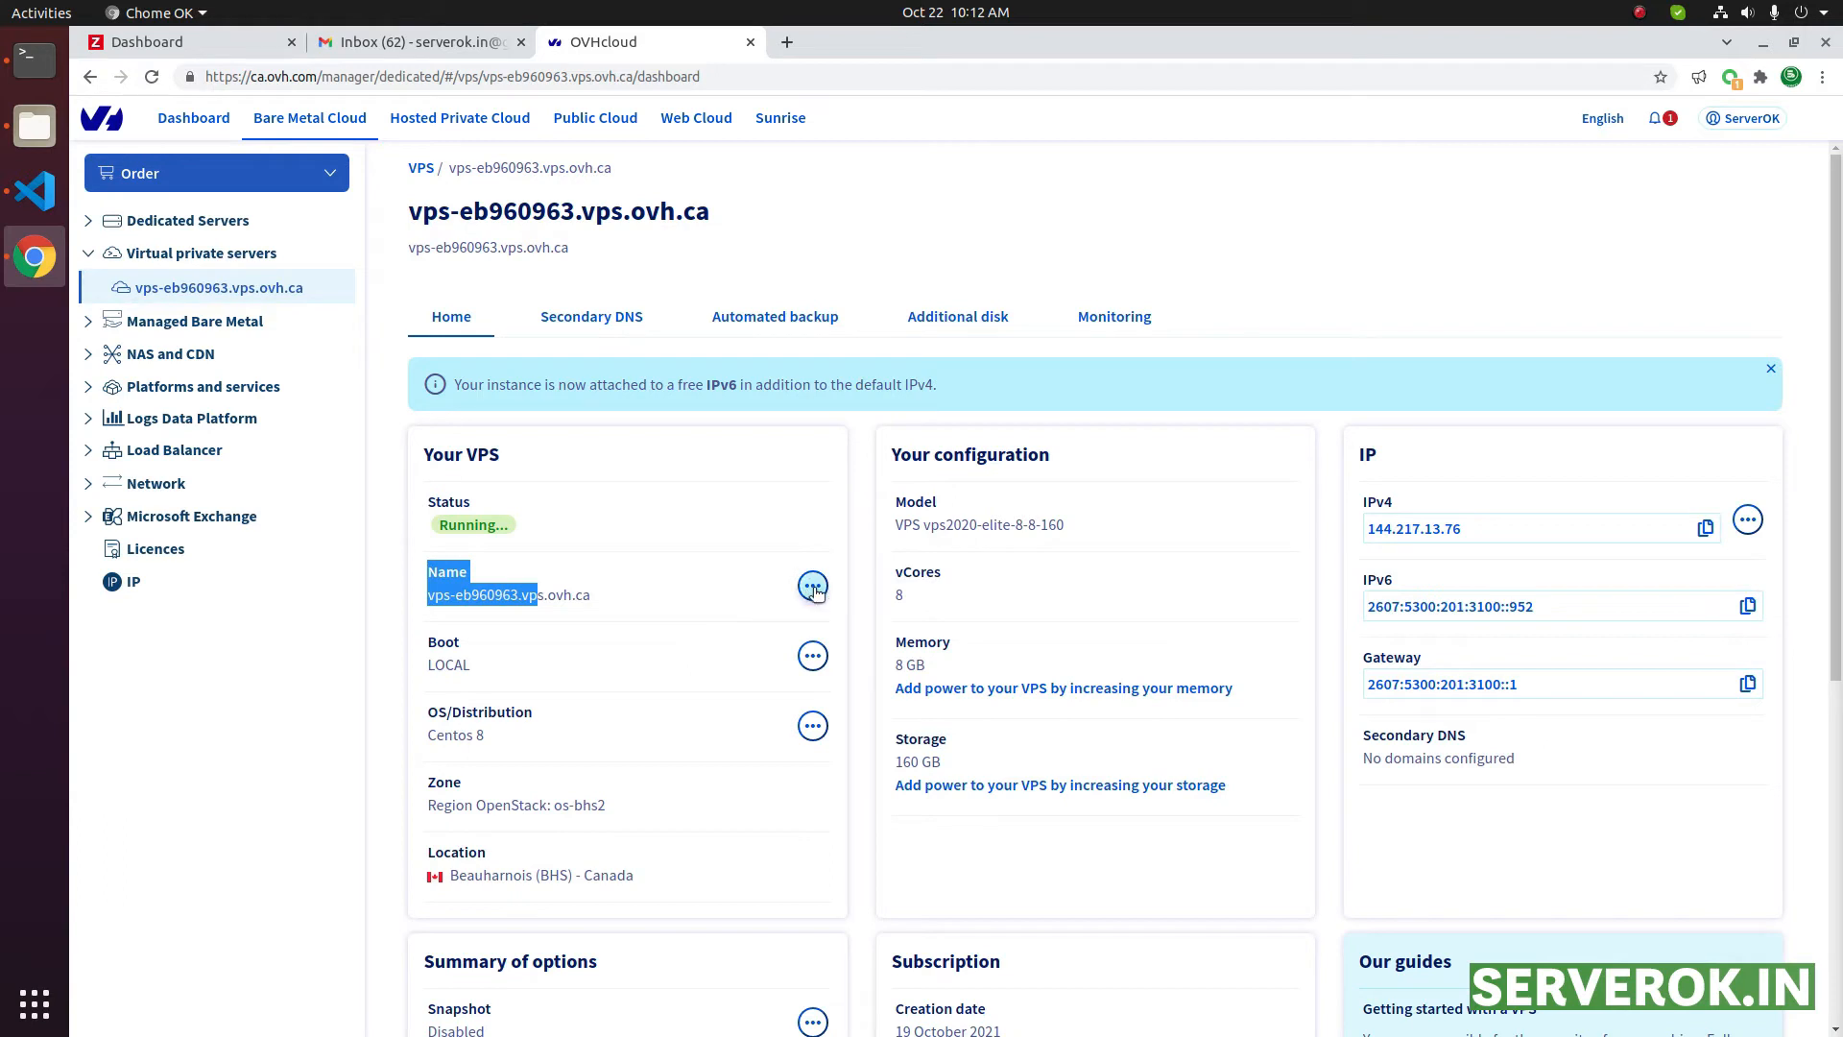
pyautogui.click(813, 586)
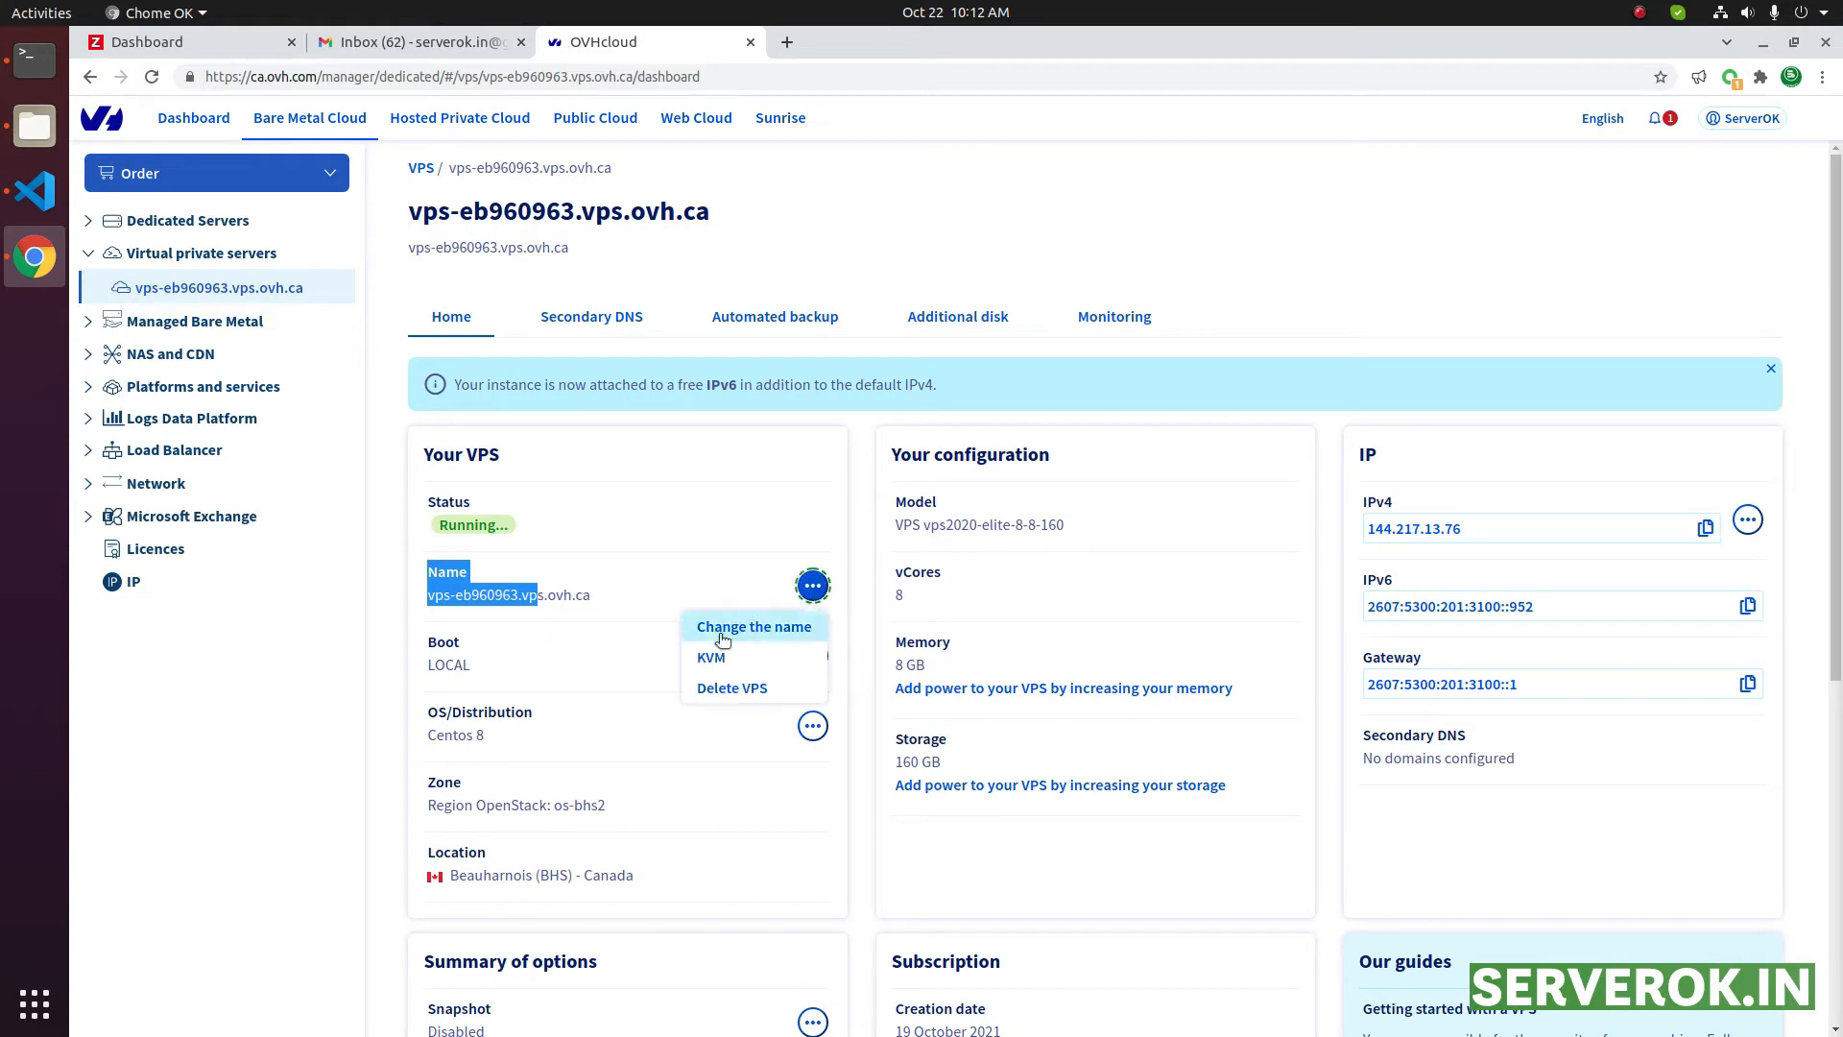
pyautogui.click(711, 657)
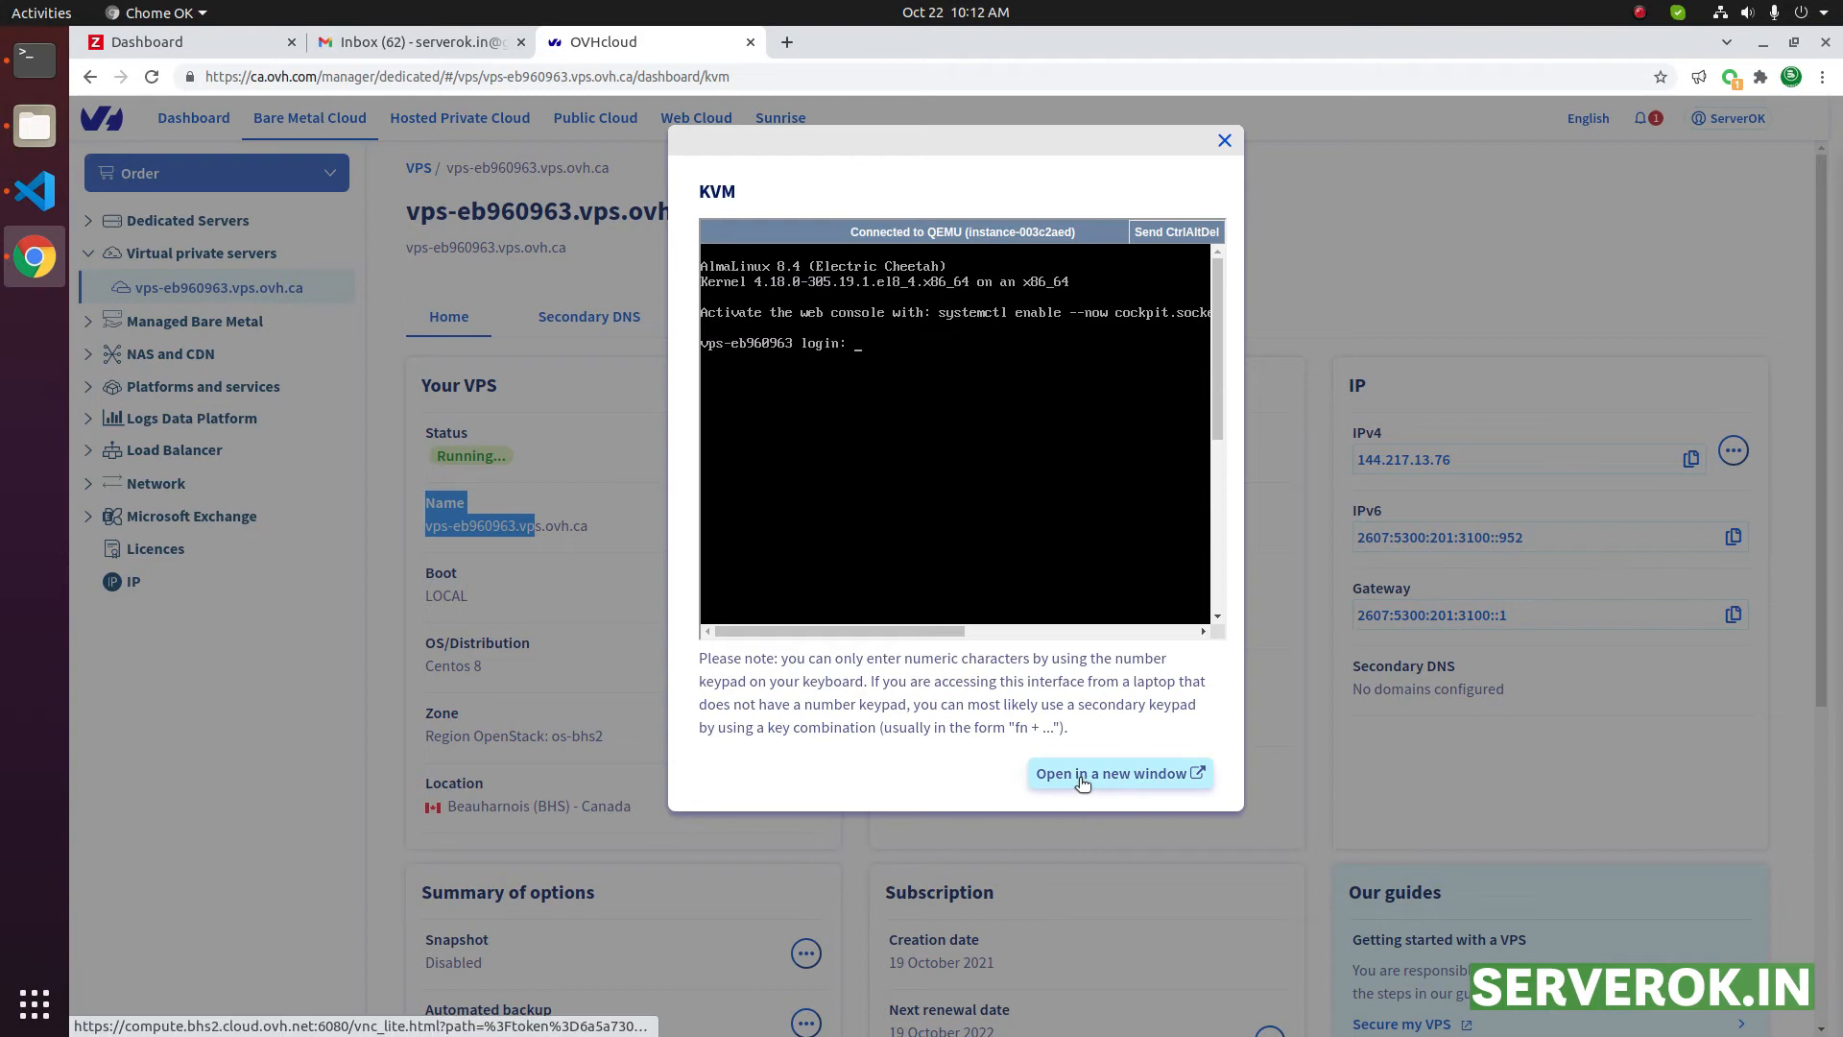
# Move the console to its own noVNC tab, log in as root and enter whoami
pyautogui.click(1112, 772)
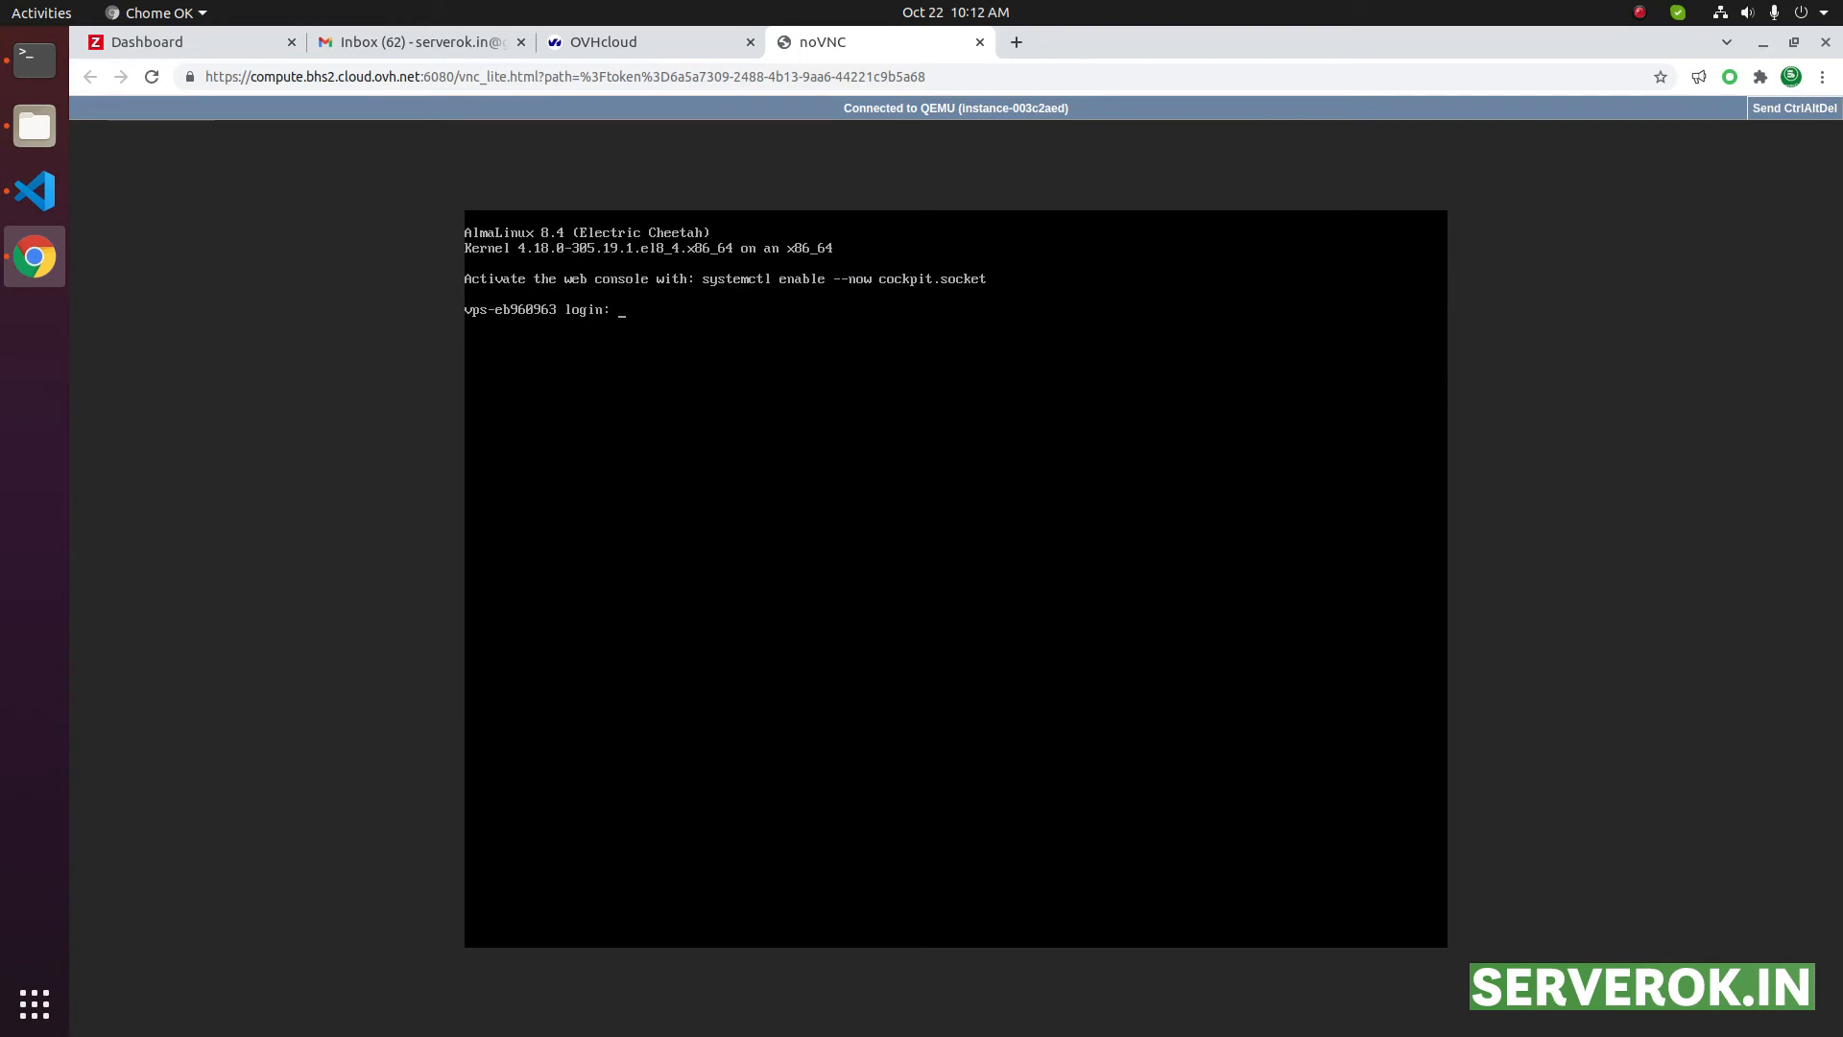
pyautogui.write('root')
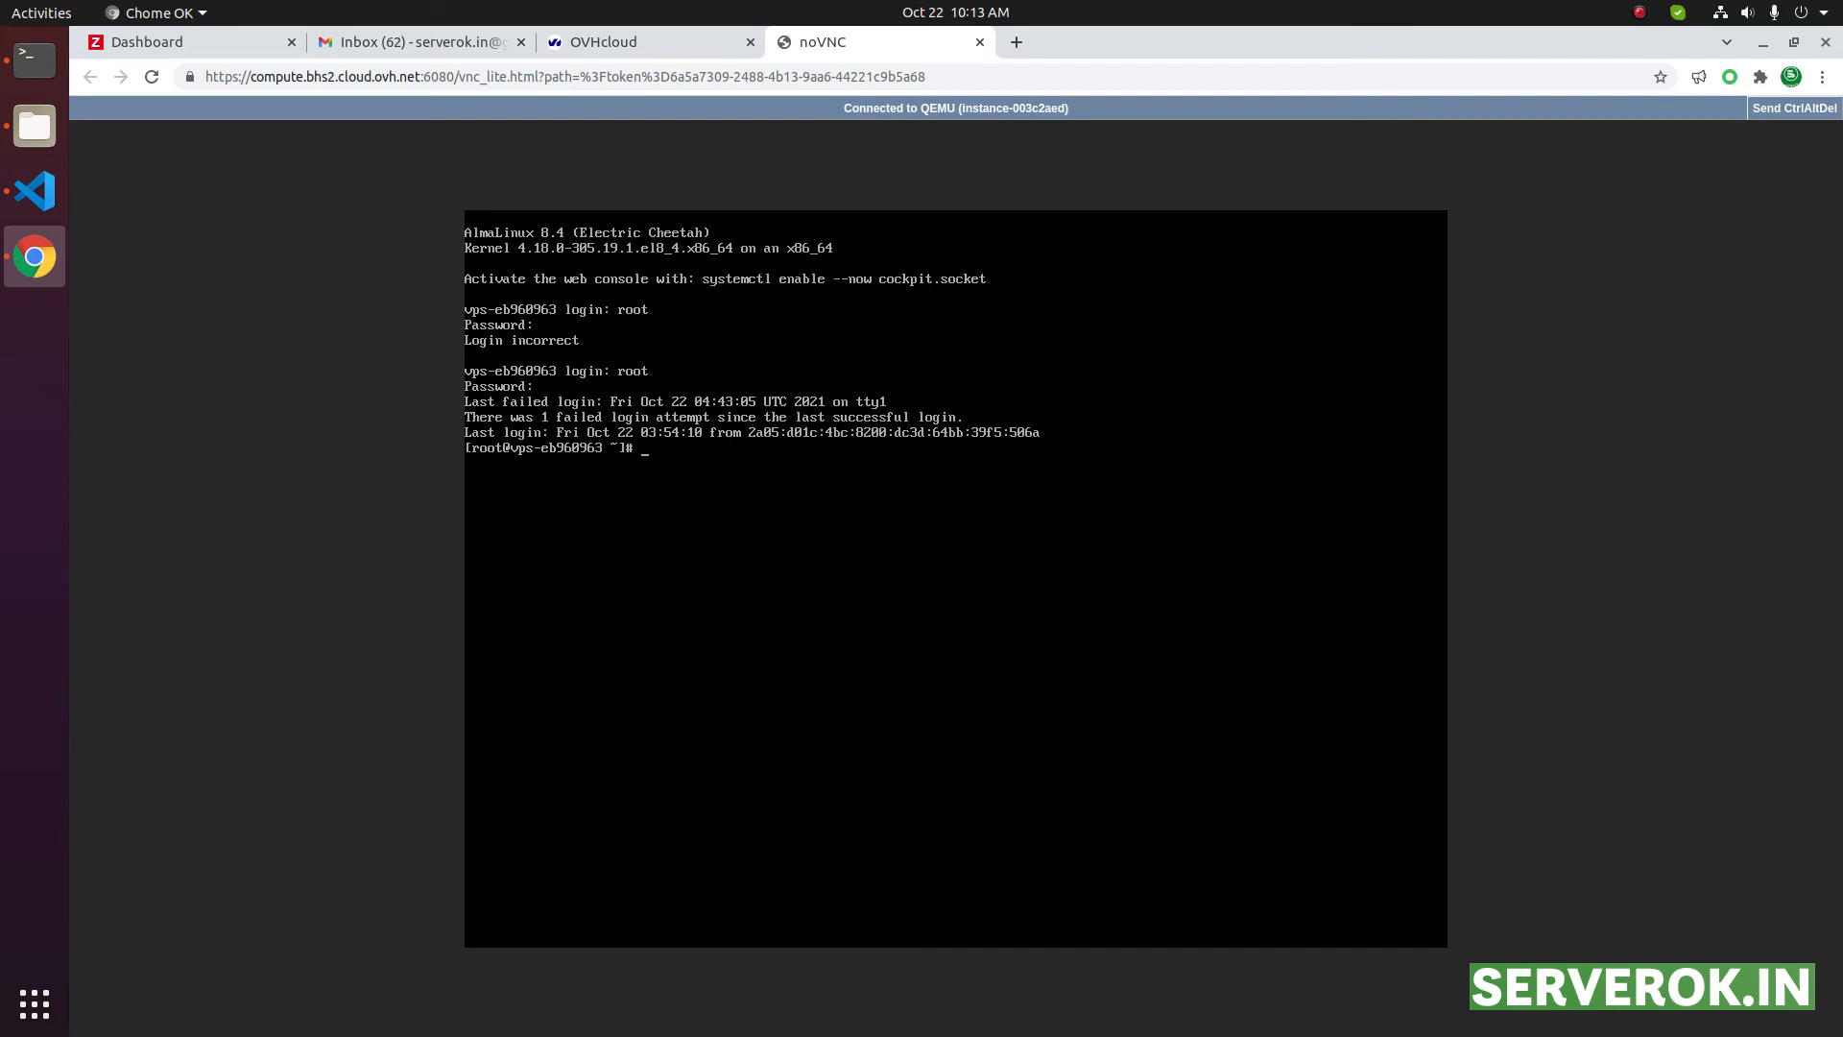
pyautogui.write('whoami')
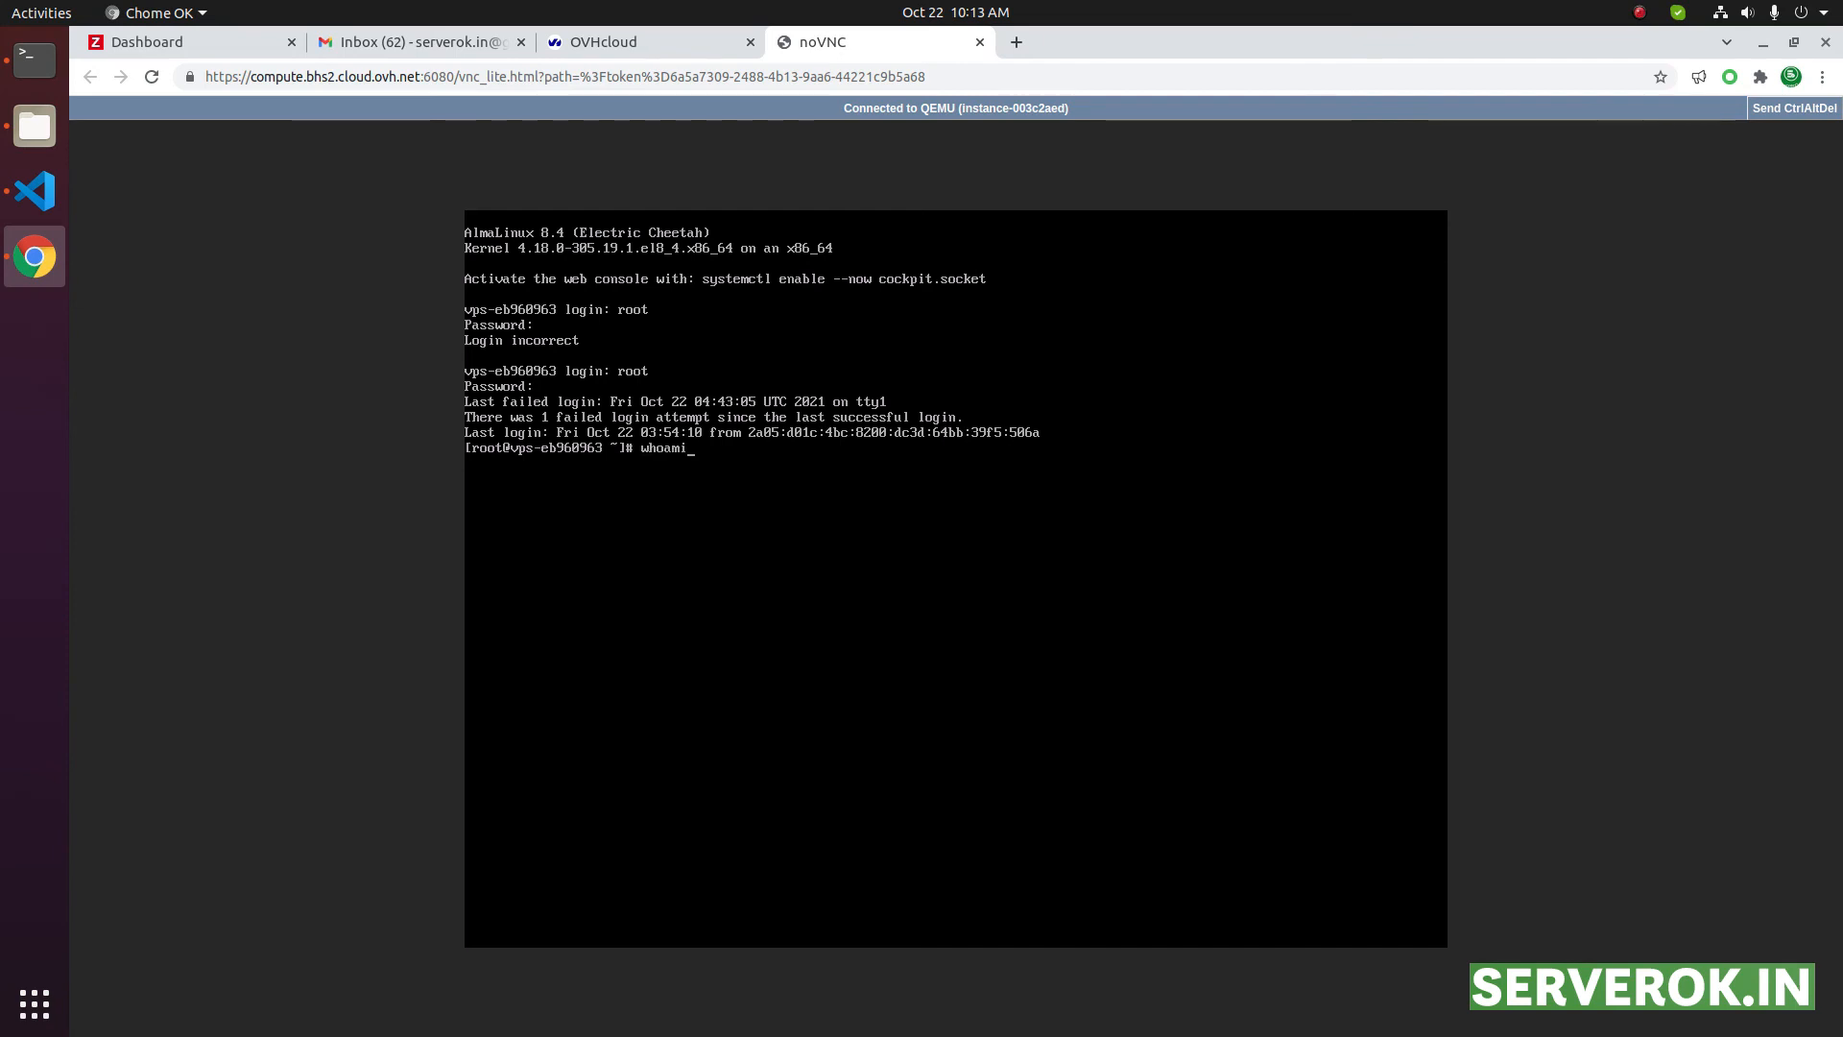